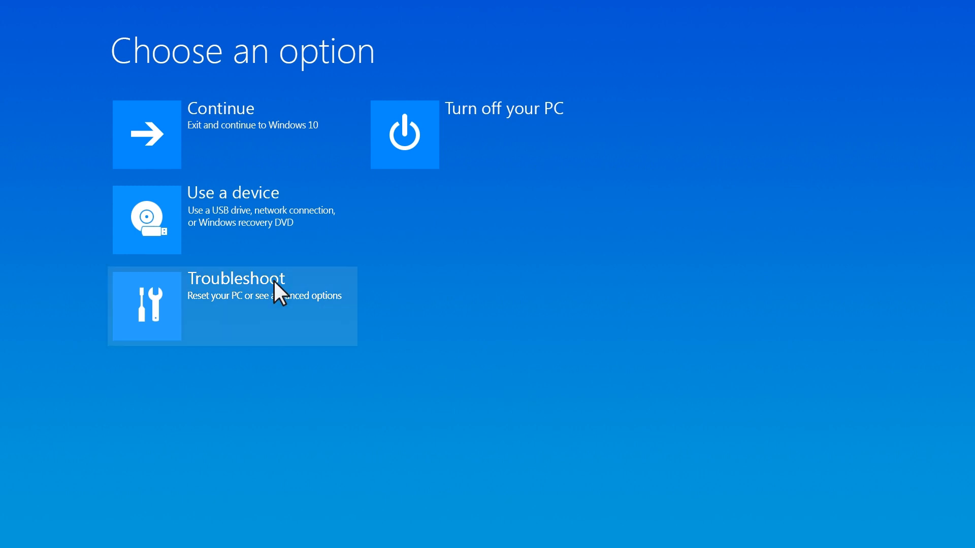
Go through Troubleshoot to Advanced options and launch System Restore.
left_click(237, 304)
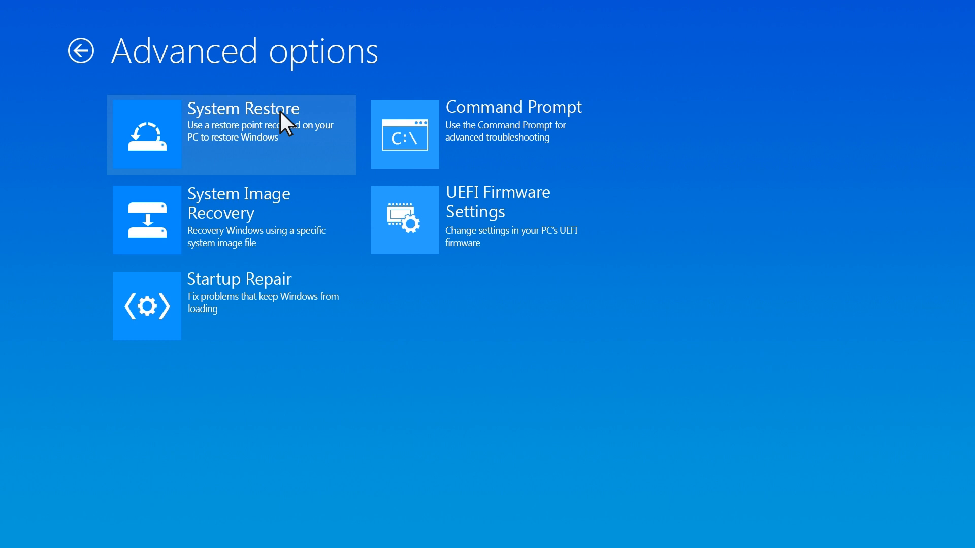
left_click(230, 133)
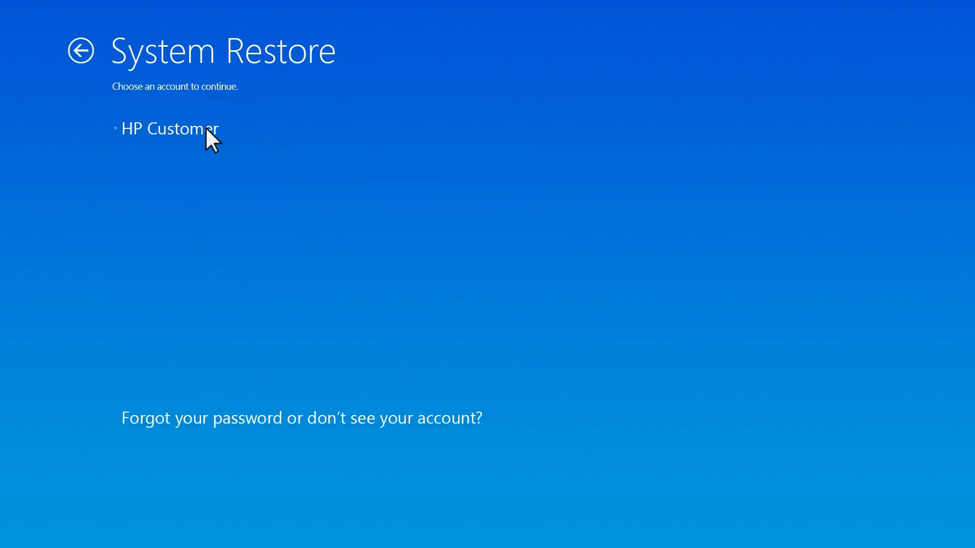
Choose the account, enter its password and continue into the System Restore wizard.
left_click(168, 129)
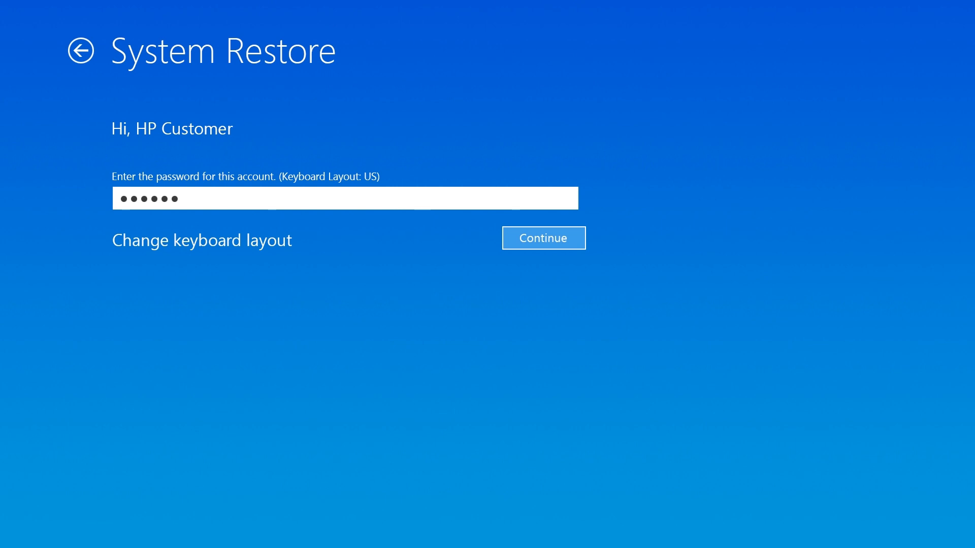
left_click(543, 238)
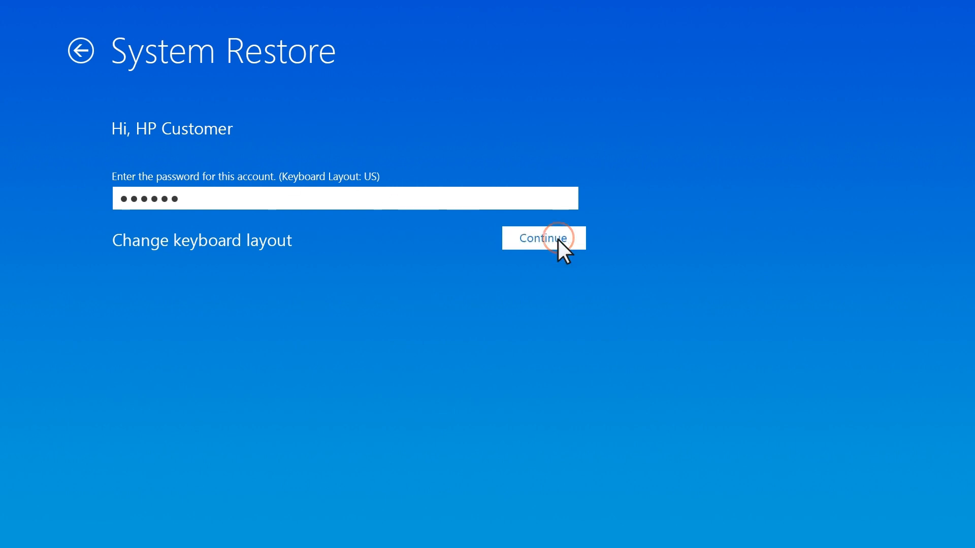
left_click(543, 238)
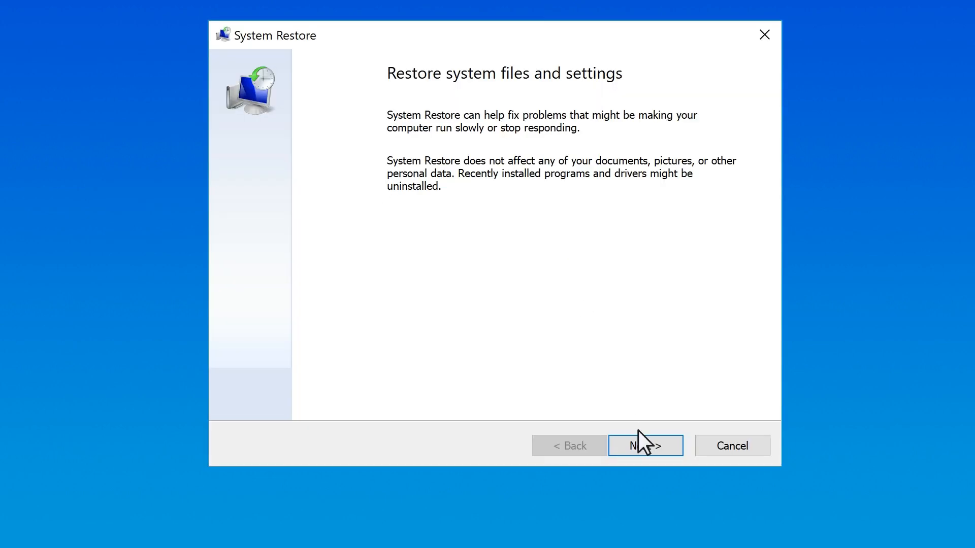
Pass the intro page and enable 'Show more restore points' to reveal the 2/9/2018 Windows Update point.
left_click(645, 446)
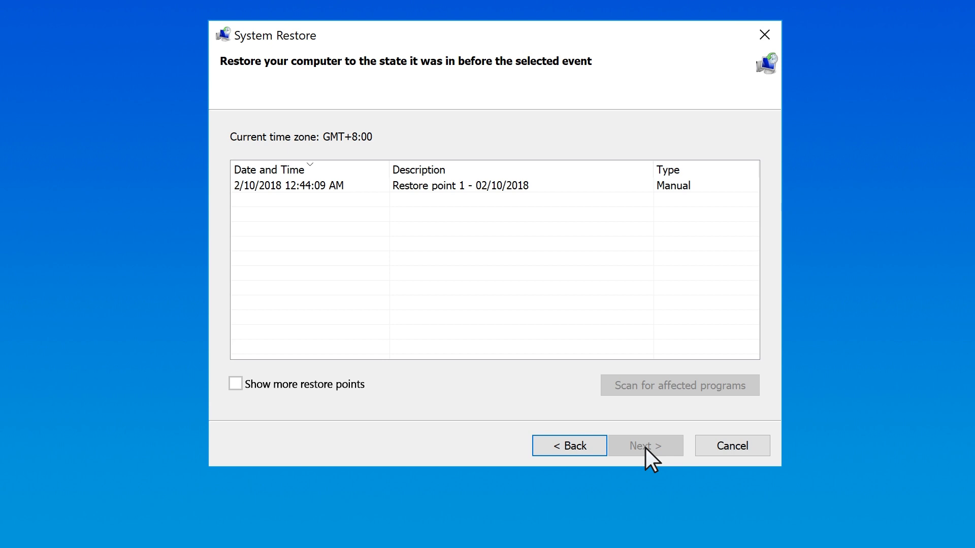
mouse_move(310, 404)
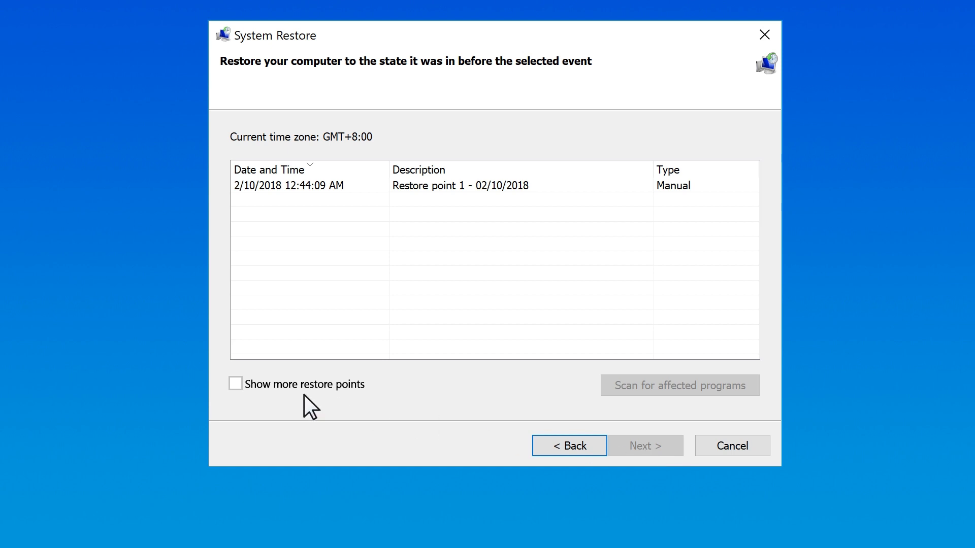
left_click(236, 384)
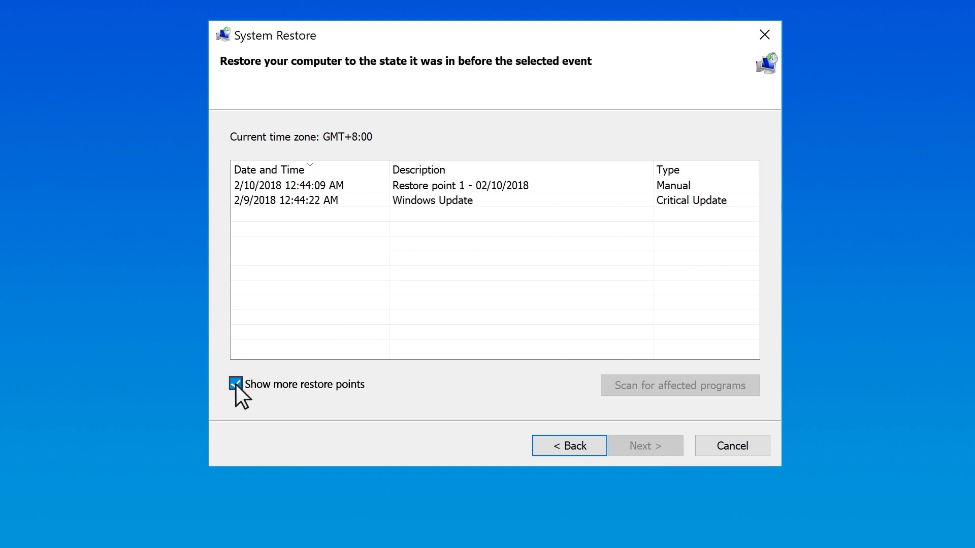
left_click(235, 384)
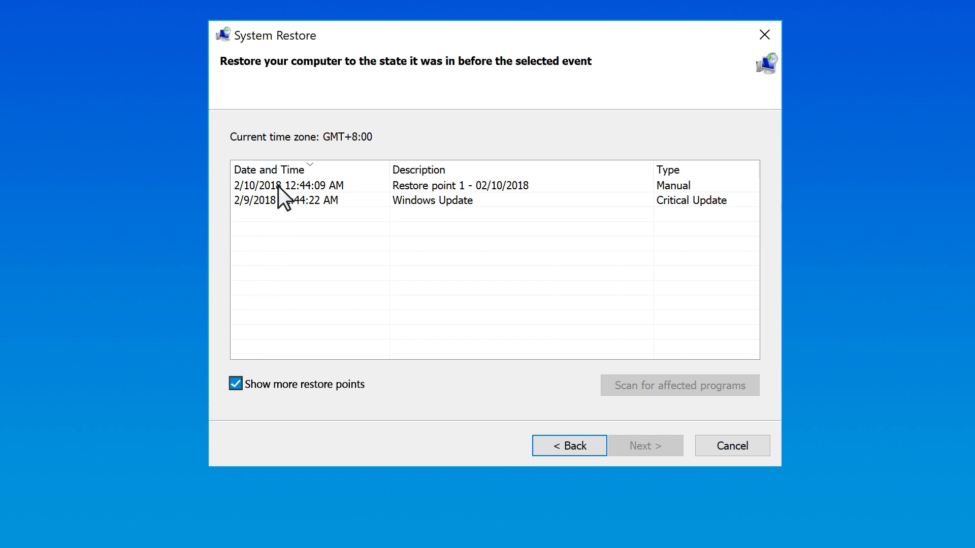
Select Restore point 1 - 02/10/2018, scan for affected programs, review and dismiss the report.
left_click(288, 185)
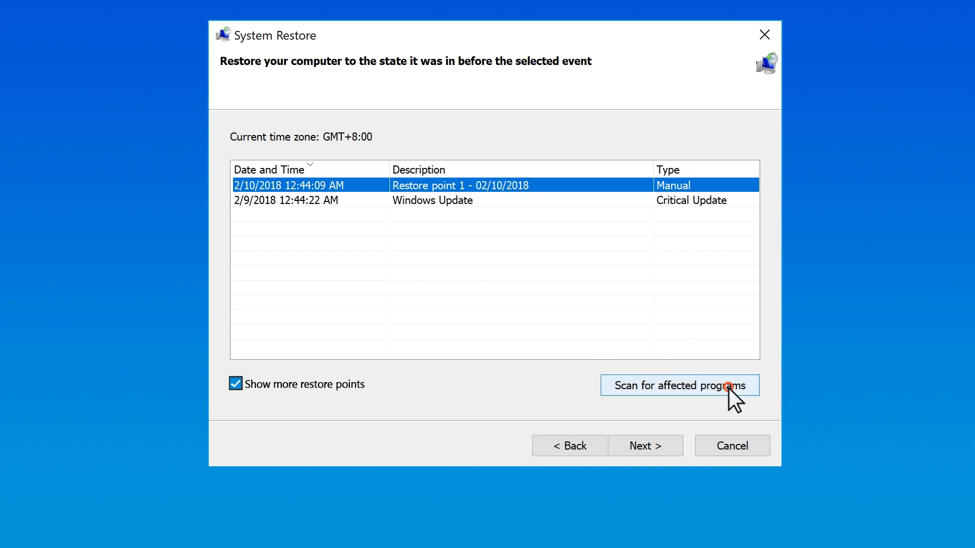
left_click(678, 385)
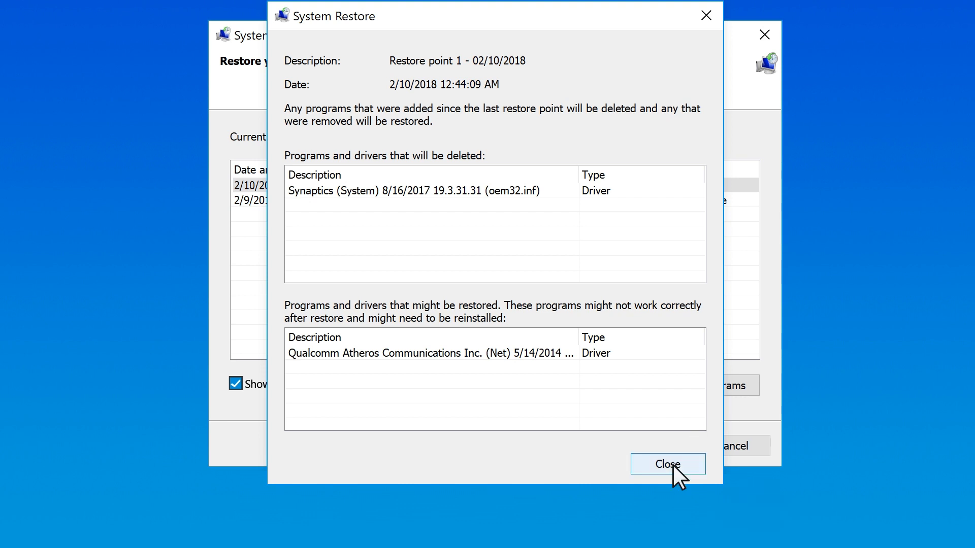
left_click(667, 465)
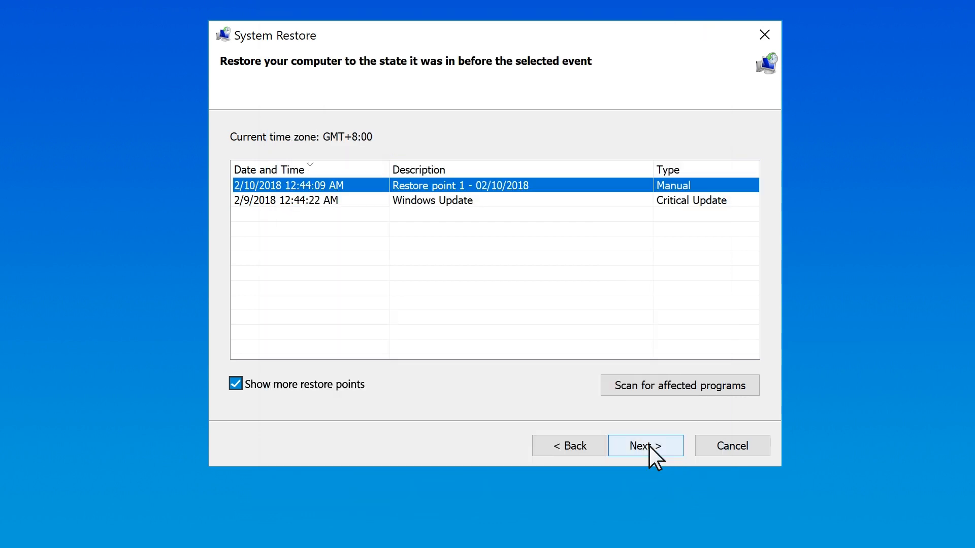
Confirm the 2/10/2018 restore point, finish the wizard and accept the warning to begin restoring.
left_click(645, 446)
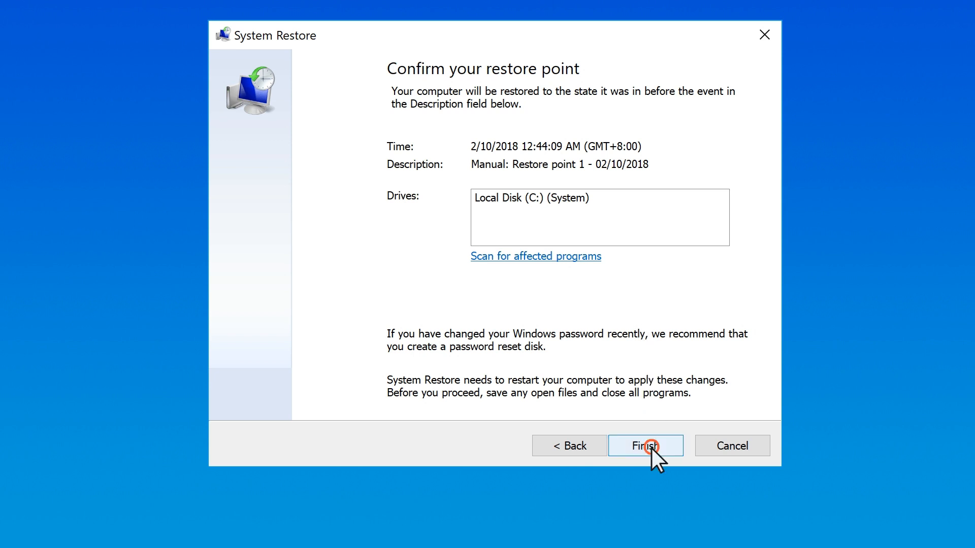
left_click(645, 445)
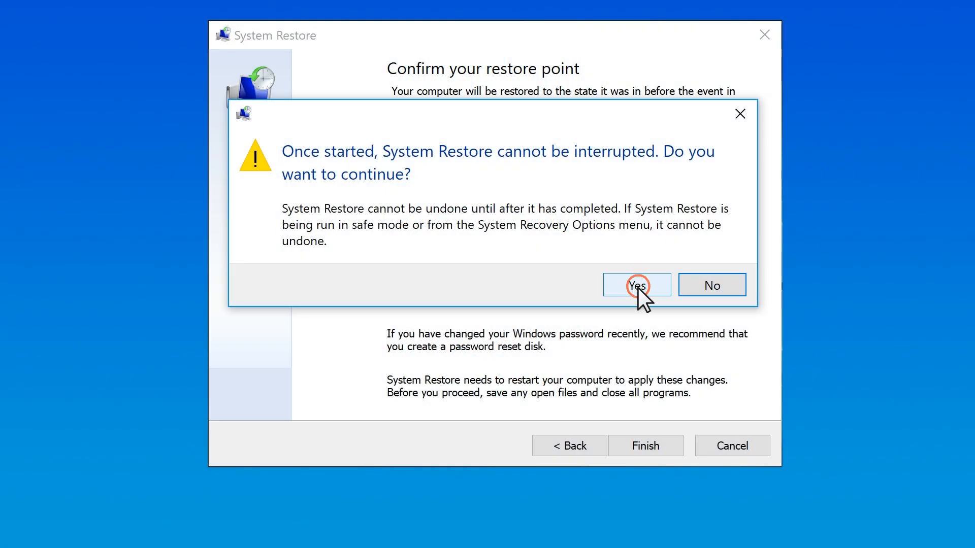
left_click(636, 285)
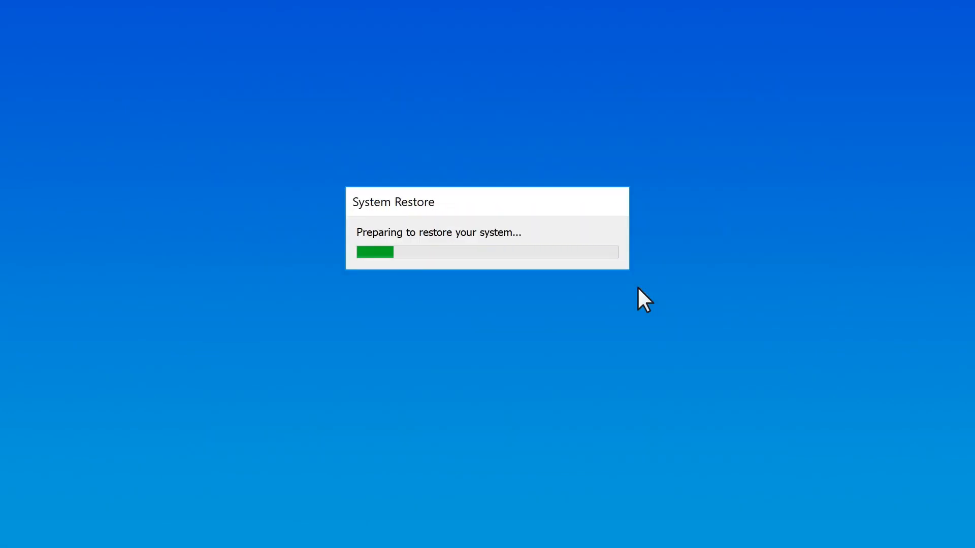